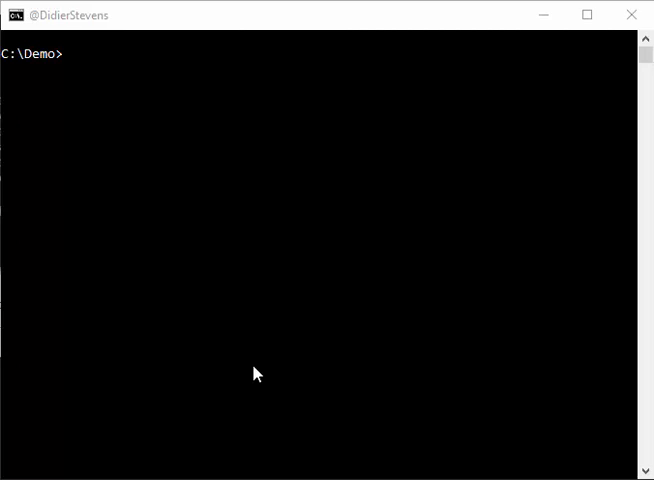
# Launch js-ascii.exe from C:\Demo by tab-completing 'js-' to get the js> prompt.
pyautogui.write('js-')
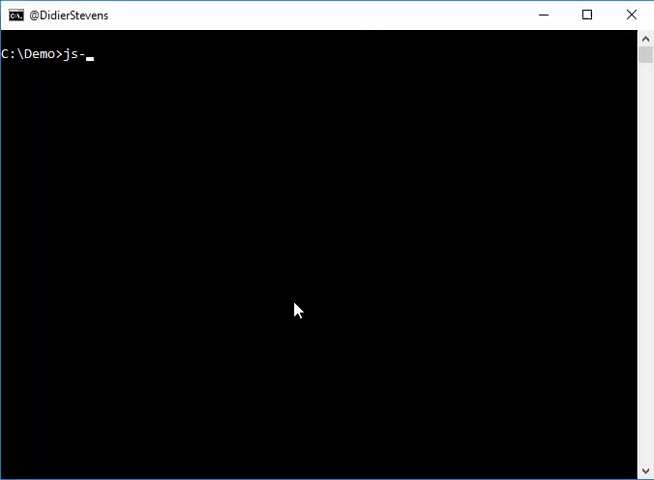
pyautogui.write('file.exe')
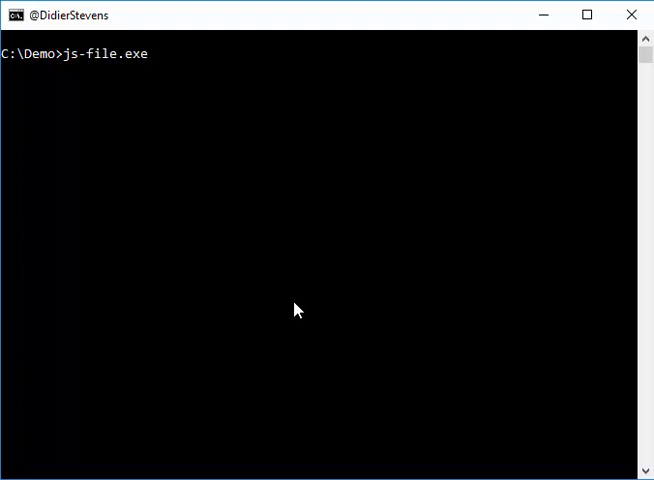
pyautogui.press('Backspace')
pyautogui.write('ascii')
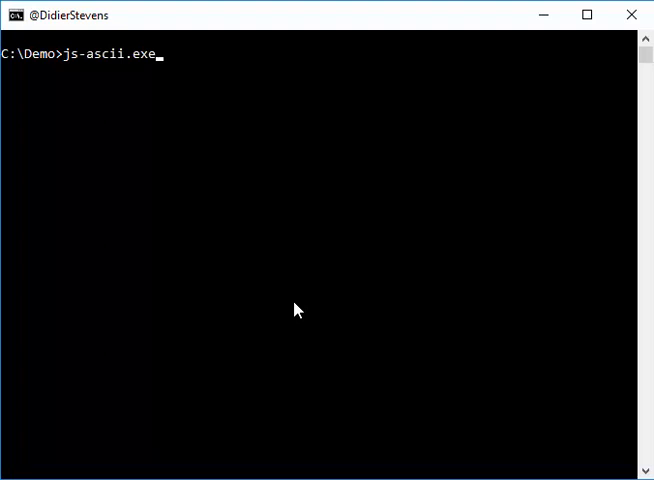
pyautogui.press('enter')
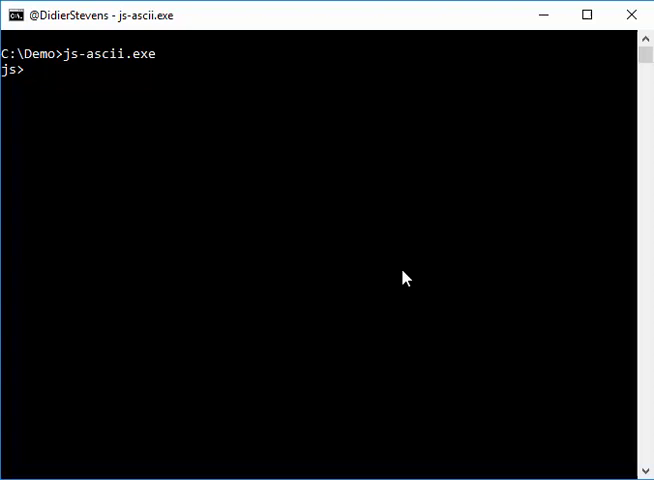
# Run eval("1+2") to see the 3-byte hex/ASCII dump and result 3.
pyautogui.write('eval')
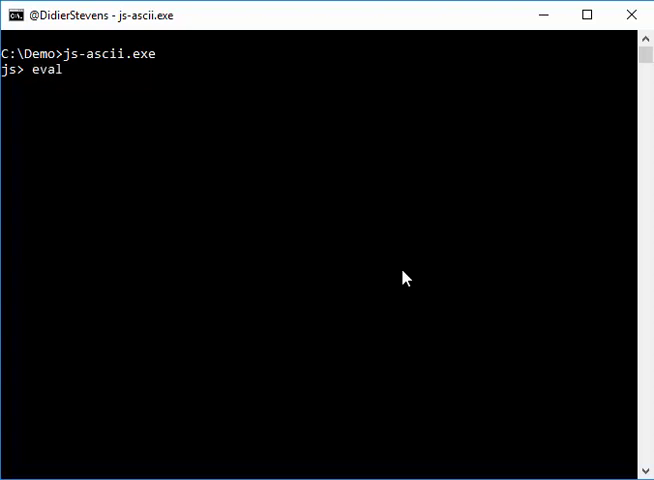
pyautogui.write('("')
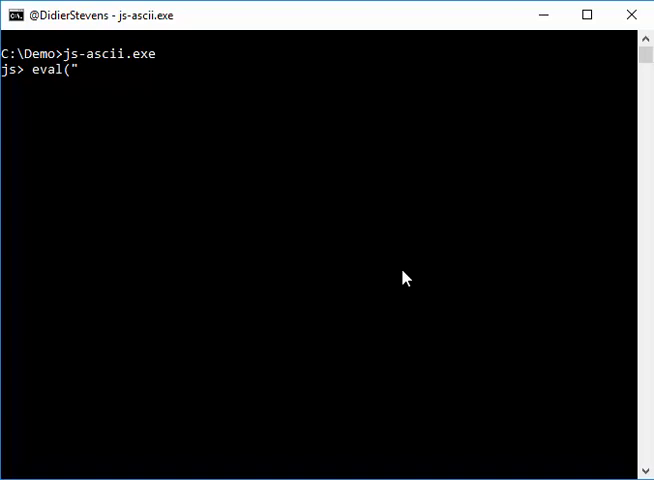
pyautogui.write('1')
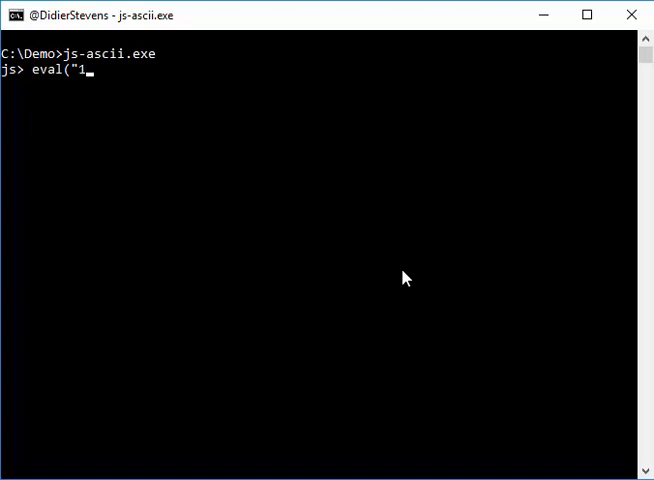
pyautogui.write('+2"')
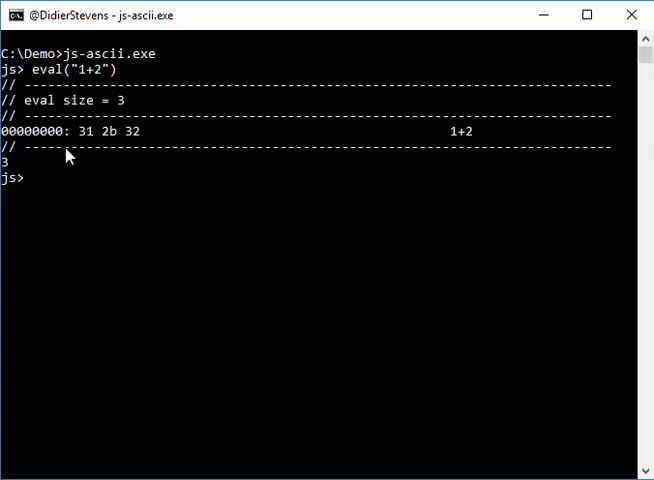
pyautogui.moveTo(66, 70)
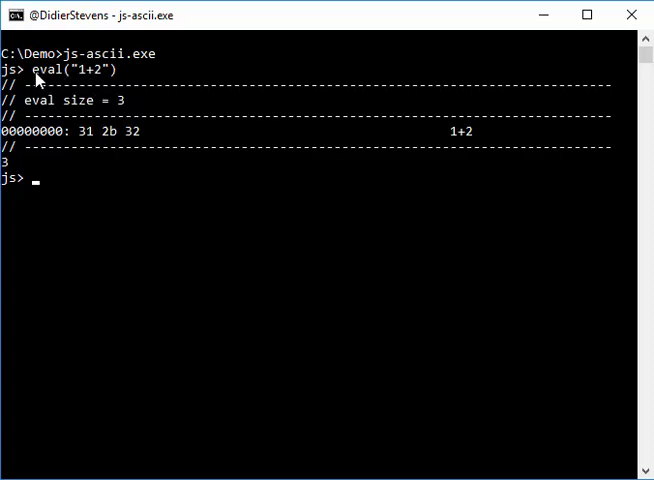
pyautogui.moveTo(90, 154)
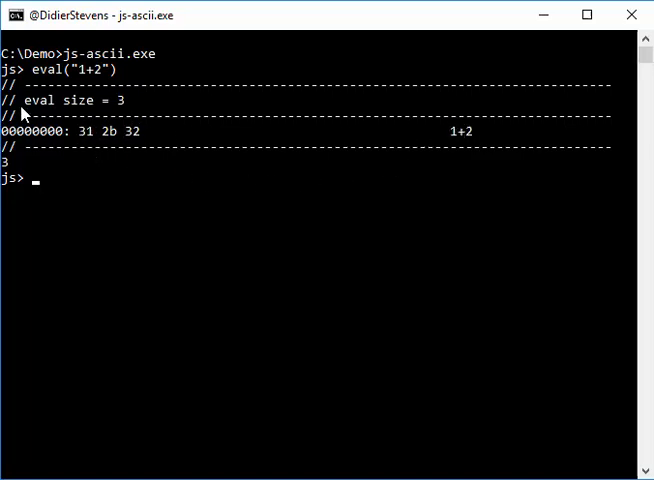
pyautogui.moveTo(320, 151)
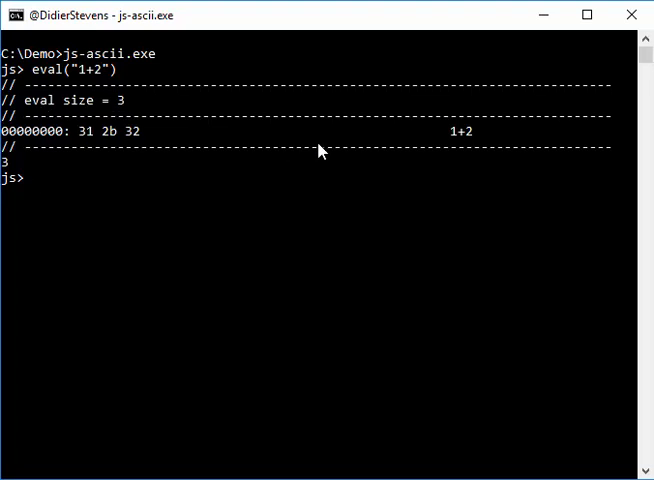
pyautogui.moveTo(218, 122)
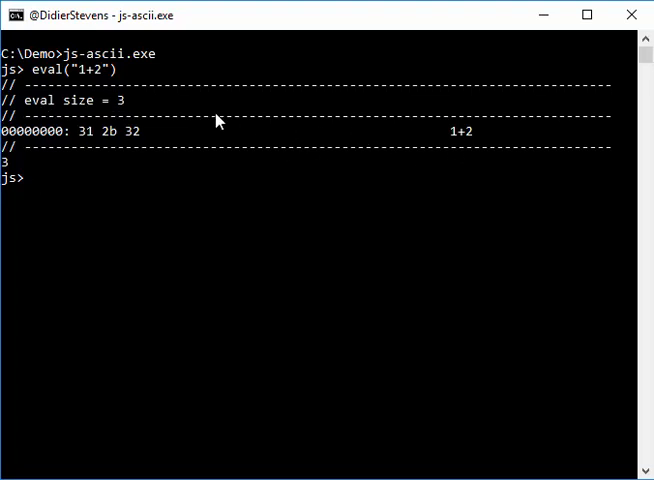
pyautogui.moveTo(464, 140)
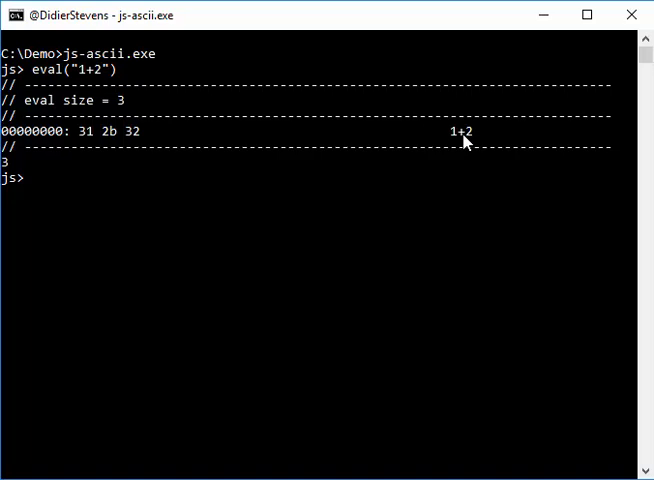
pyautogui.moveTo(349, 231)
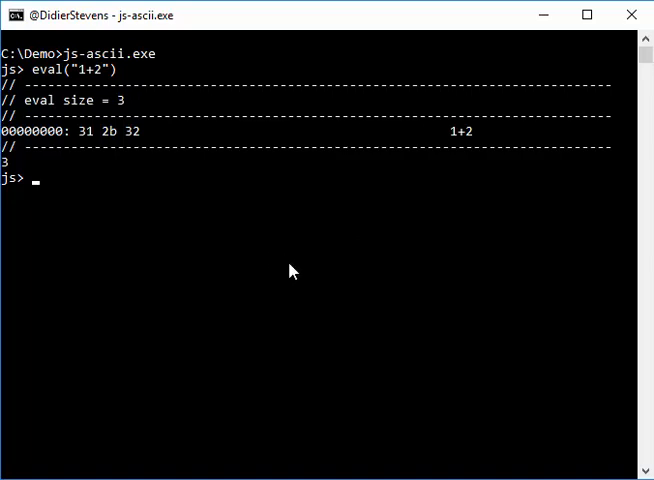
# Enter eval(")'dlrow ,olleh'(tnirp".split("").reverse().join("")) at the js> prompt.
pyautogui.click(293, 271)
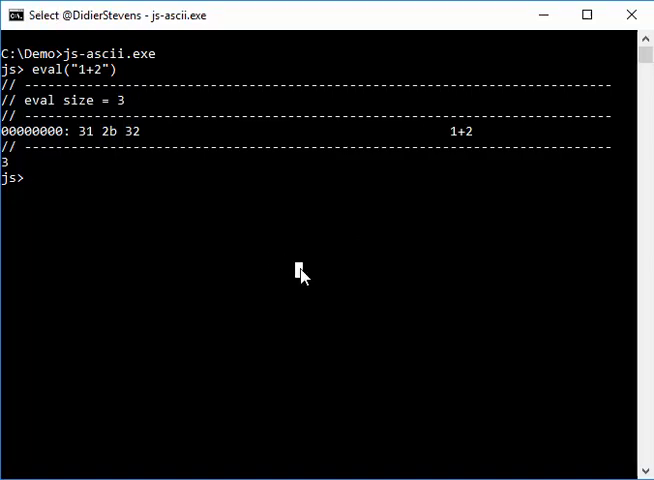
pyautogui.write('eval(")\'dlrow ,olleh\'(tnirp".split("").reverse().join(""))')
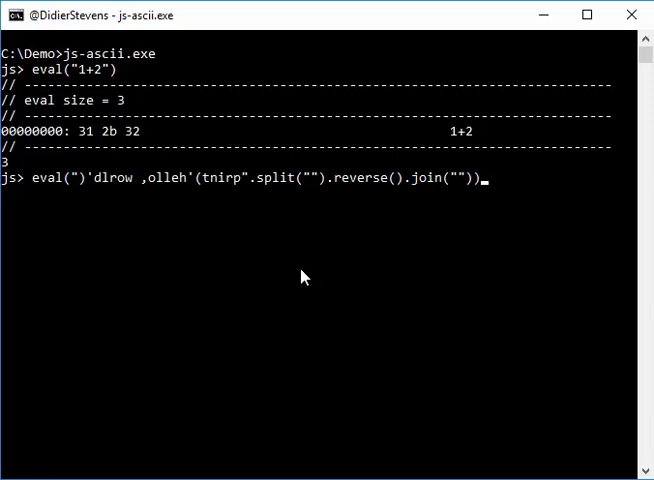
pyautogui.moveTo(82, 189)
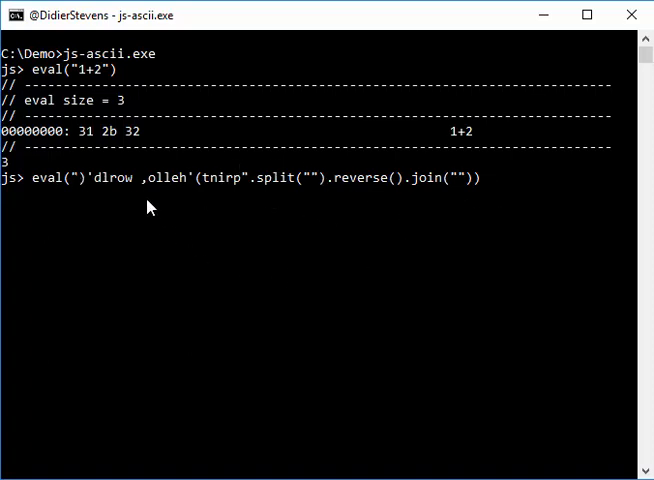
pyautogui.moveTo(564, 322)
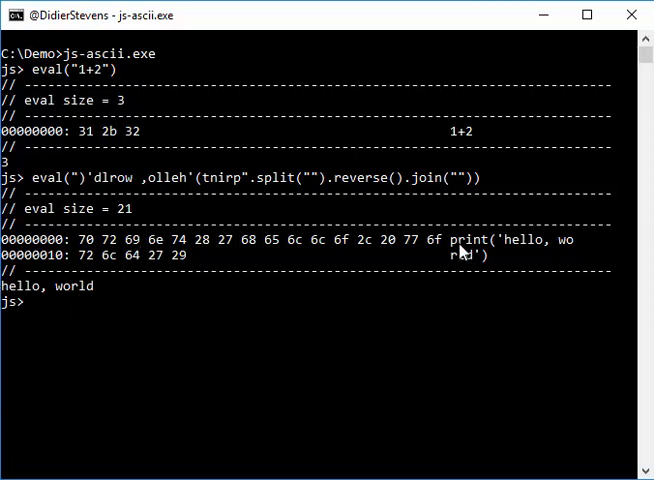
pyautogui.moveTo(508, 266)
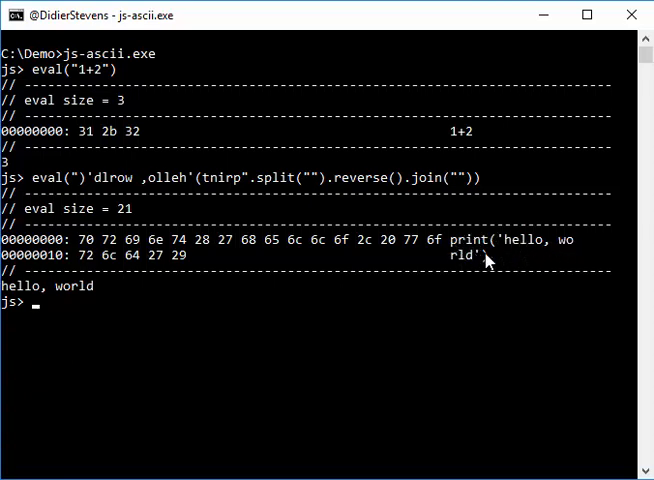
pyautogui.moveTo(88, 182)
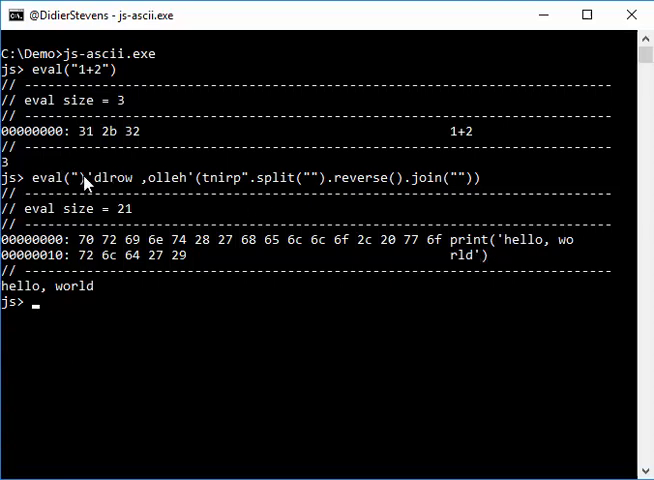
pyautogui.moveTo(88, 170)
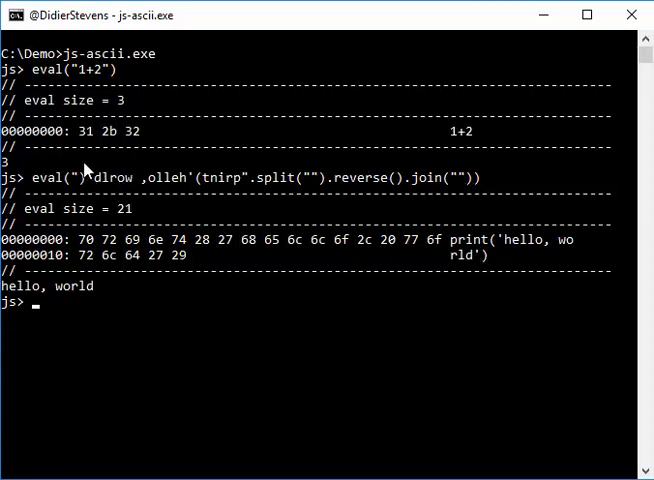
pyautogui.moveTo(528, 218)
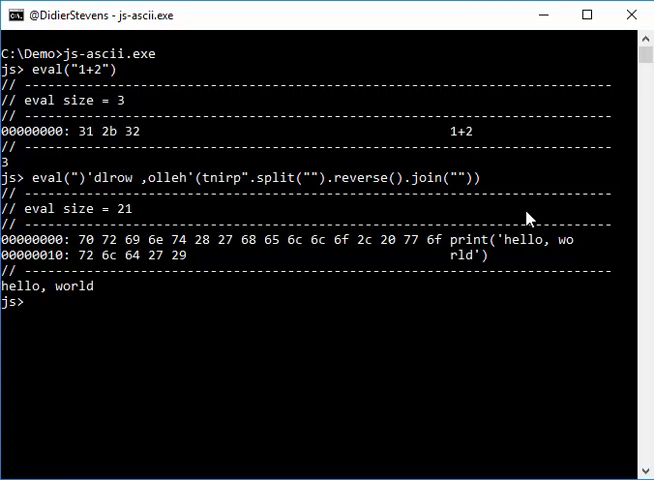
pyautogui.moveTo(290, 200)
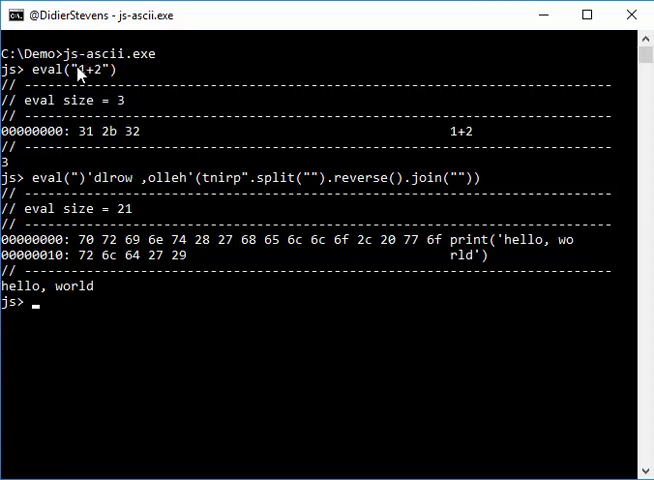
pyautogui.moveTo(172, 222)
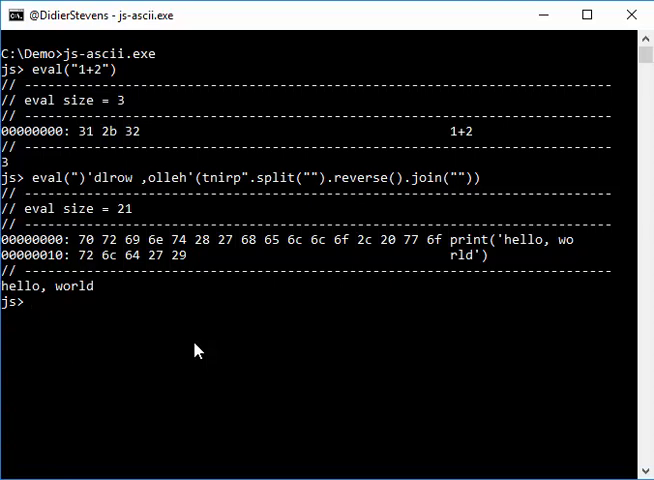
# Rerun the hello-world eval under document.output('x'), then under document.output('d') as plain text.
pyautogui.write('documen')
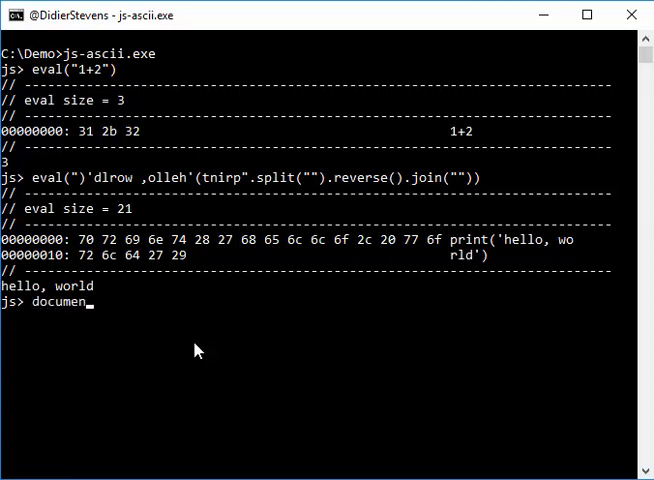
pyautogui.write('t.outp')
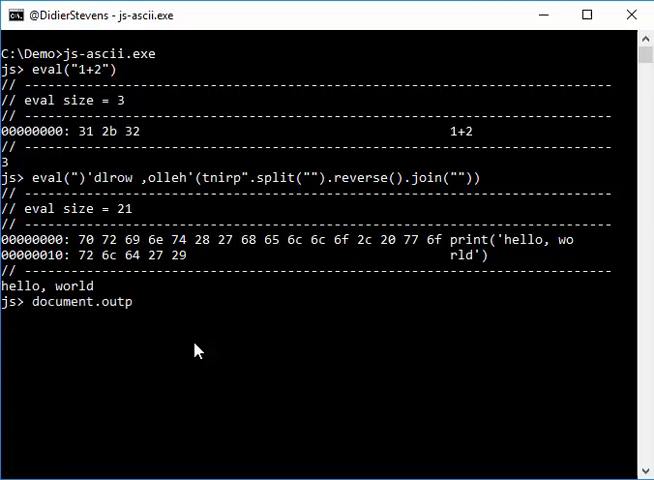
pyautogui.write("ut('x')")
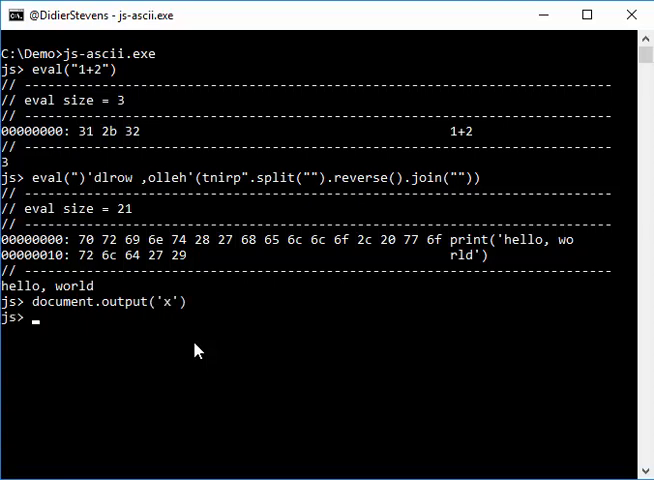
pyautogui.write("document.output('x')")
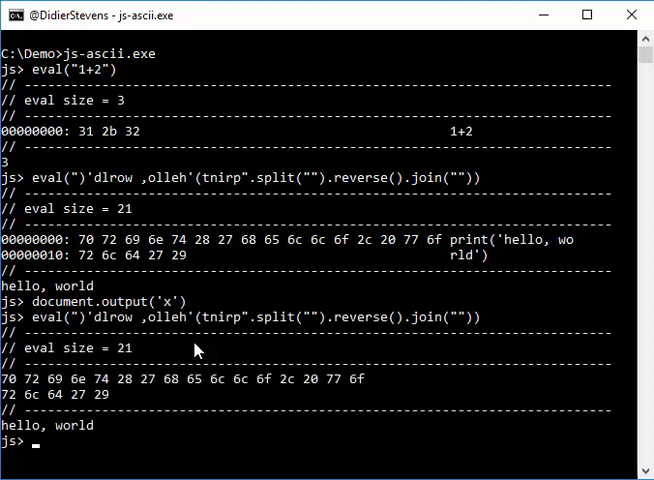
pyautogui.write('eval("1+2")')
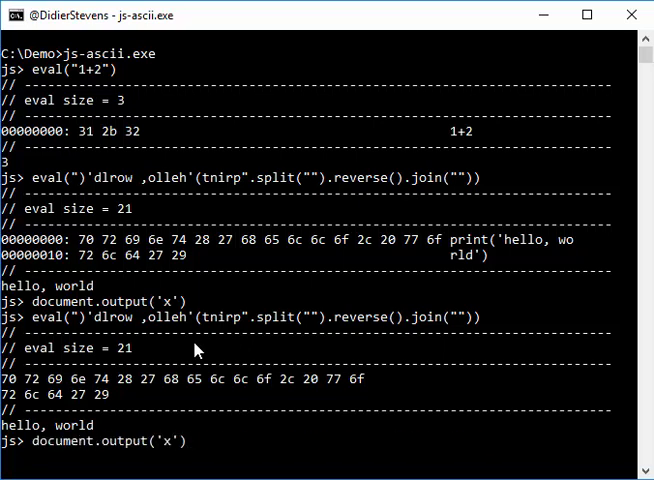
pyautogui.write('d')
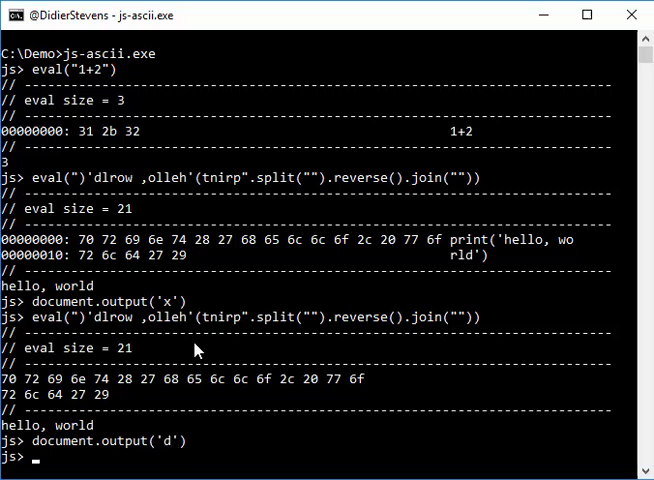
pyautogui.write('eval(")\'dlrow ,olleh\'(tnirp".split("").reverse().join(""))')
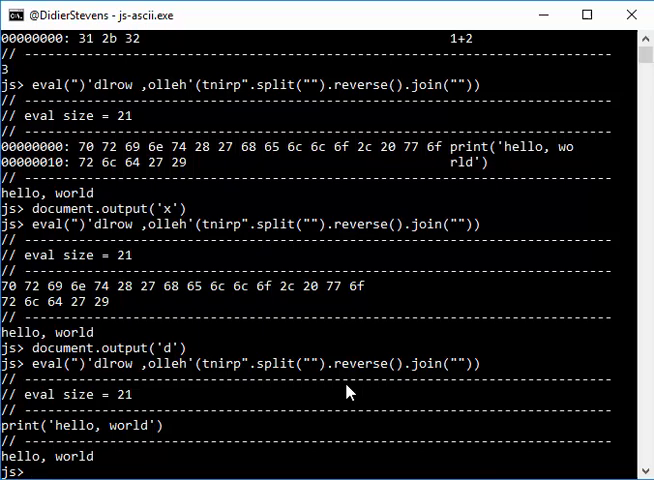
# Rerun the eval under document.output('f'), printing only hello, world without a dump.
pyautogui.write("document.output('x')")
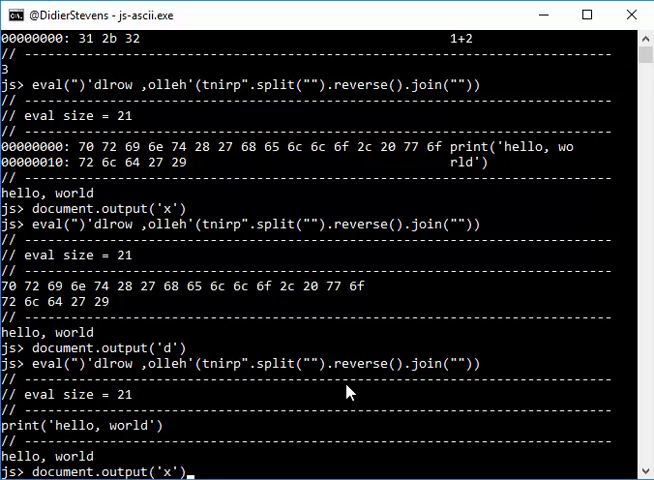
pyautogui.write('f')
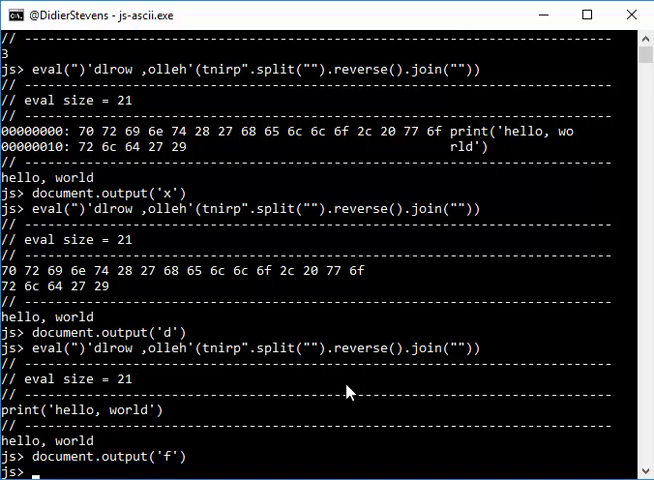
pyautogui.write('eval(")\'dlrow ,olleh\'(tnirp".split("").reverse().join(""))')
pyautogui.write("document.output('d")
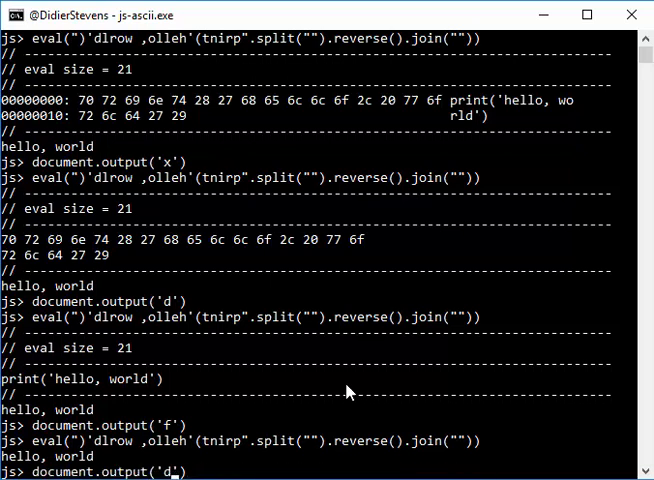
# Rerun under document.output('a') for the full hex-and-ASCII dump, then begin document.output('A').
pyautogui.write('a')
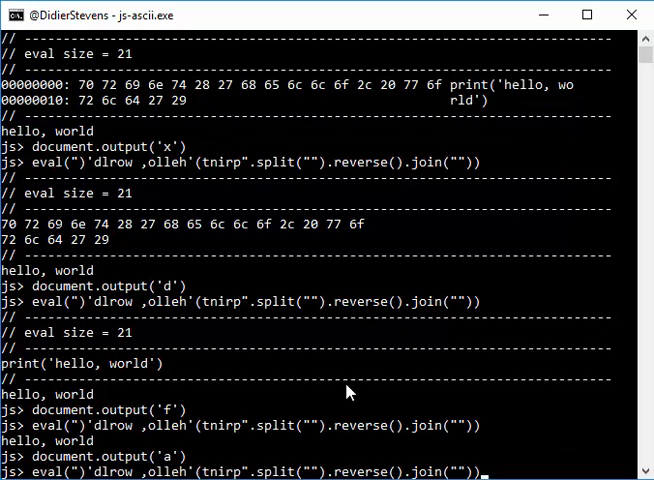
pyautogui.scroll(-3)
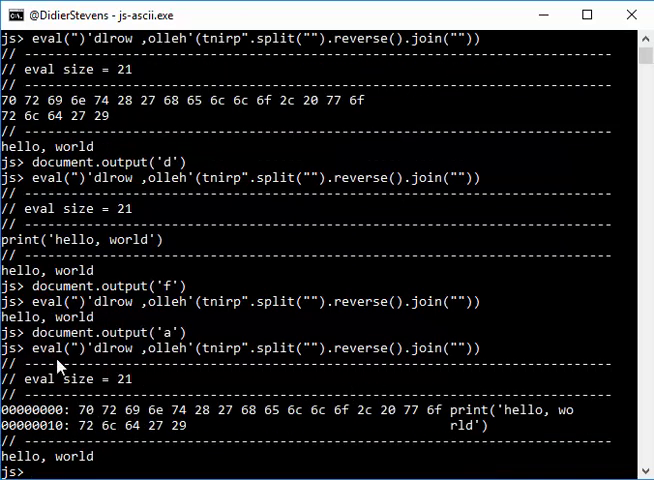
pyautogui.moveTo(72, 463)
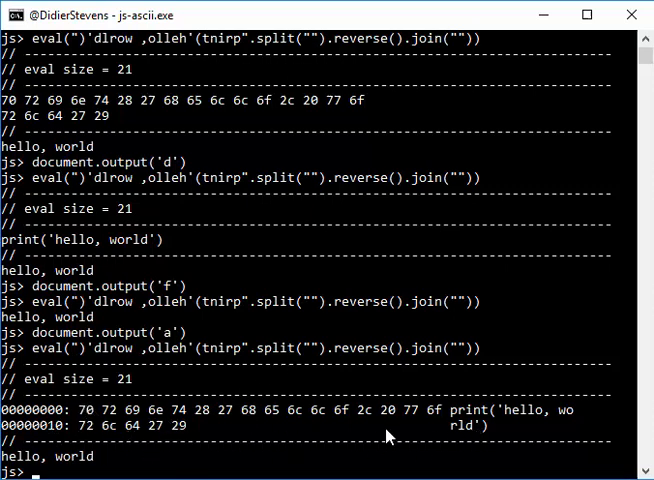
pyautogui.write("document.output('f')")
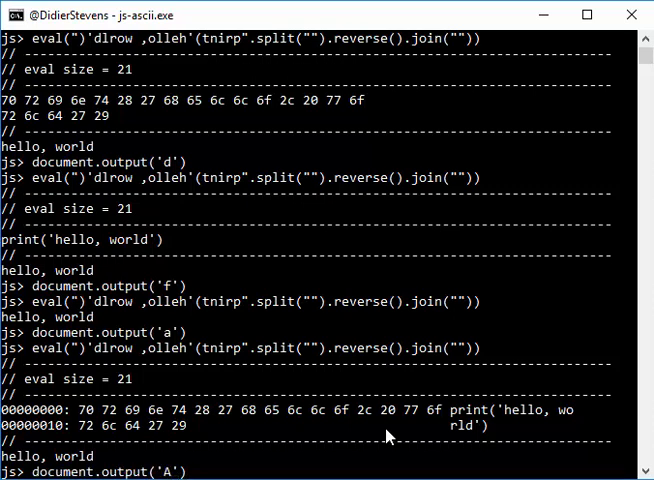
# Run the eval under document.output('A') then 'X' for header-free hex/ASCII and hex-only dumps.
pyautogui.scroll(-3)
pyautogui.write('eval(")\'dlrow ,olleh\'(tnirp".split("").reverse().join(""))')
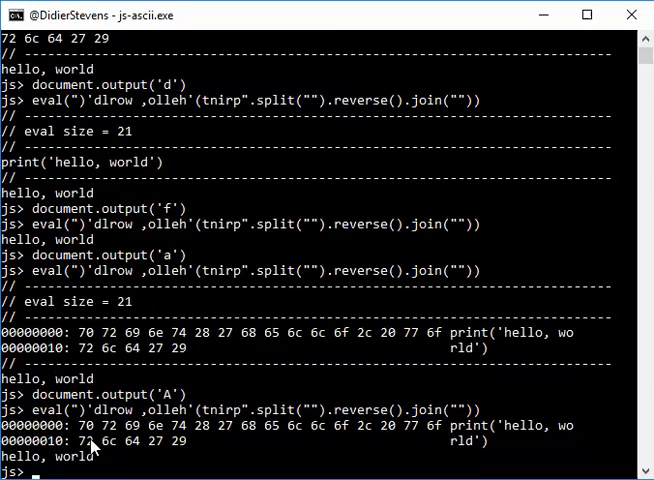
pyautogui.moveTo(490, 445)
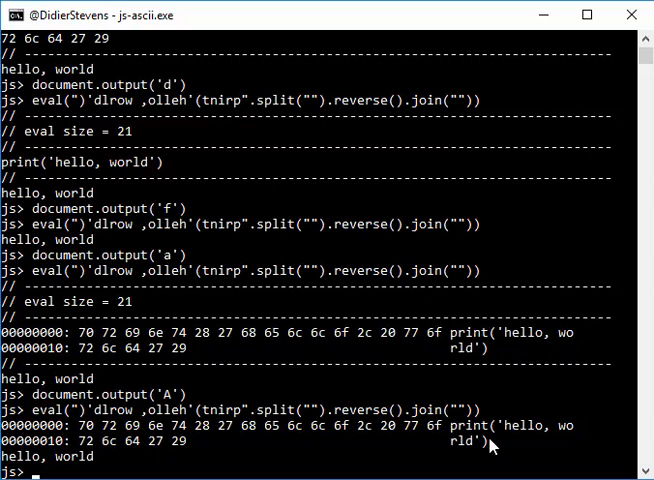
pyautogui.moveTo(451, 419)
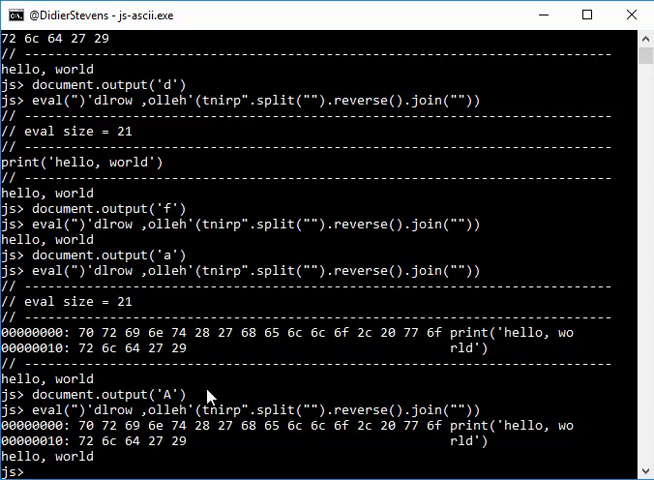
pyautogui.moveTo(610, 335)
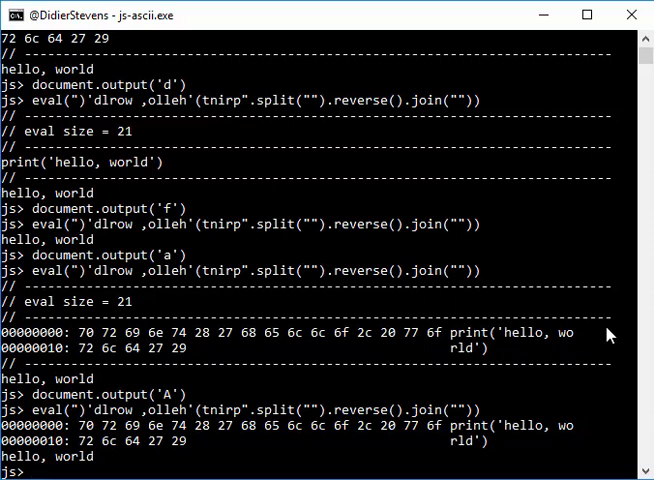
pyautogui.write("document.output('A')")
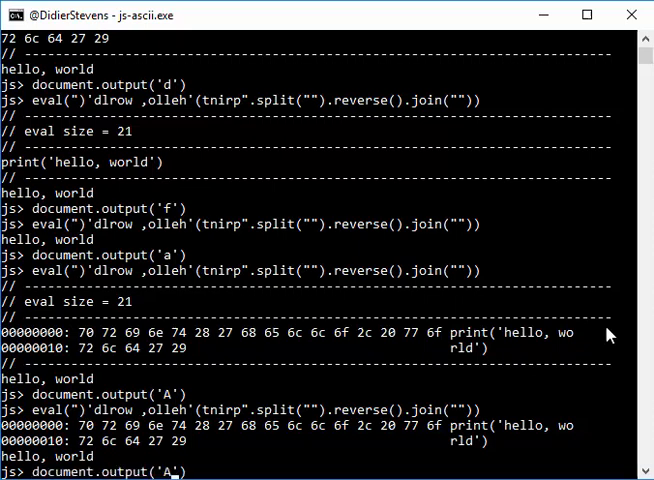
pyautogui.write('X')
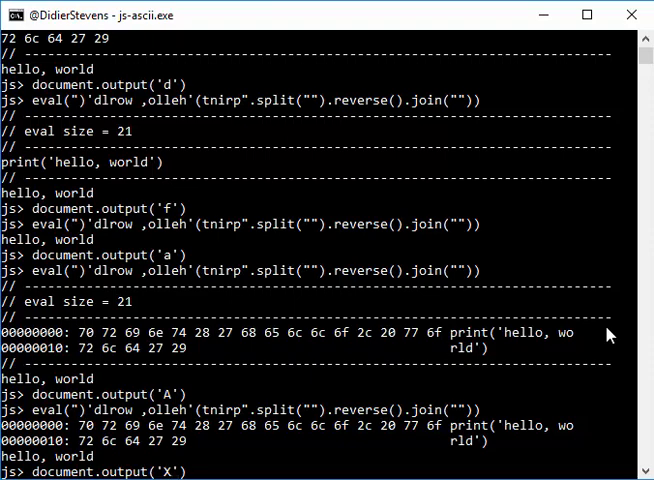
pyautogui.scroll(-3)
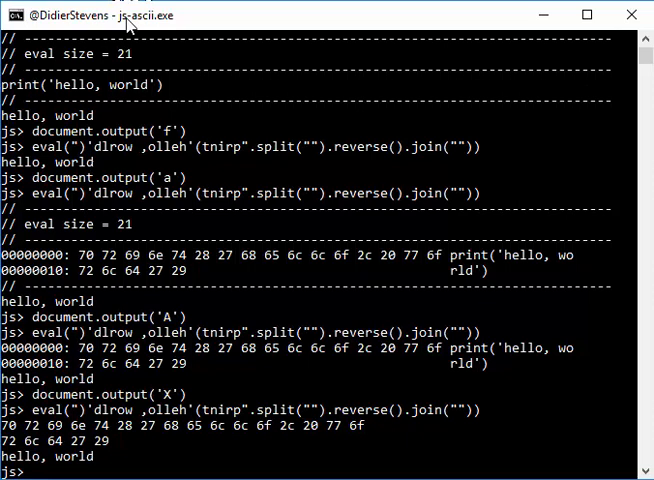
pyautogui.moveTo(250, 202)
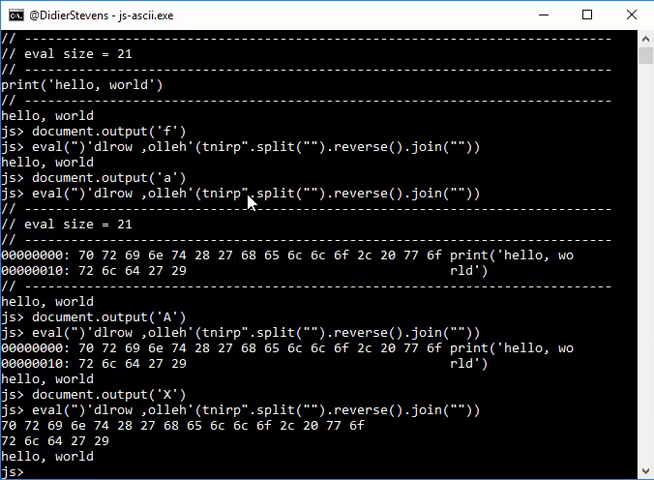
# Dump document.write's 21-byte reversed-string argument under document.output('a'), after fixing a syntax error.
pyautogui.write('do')
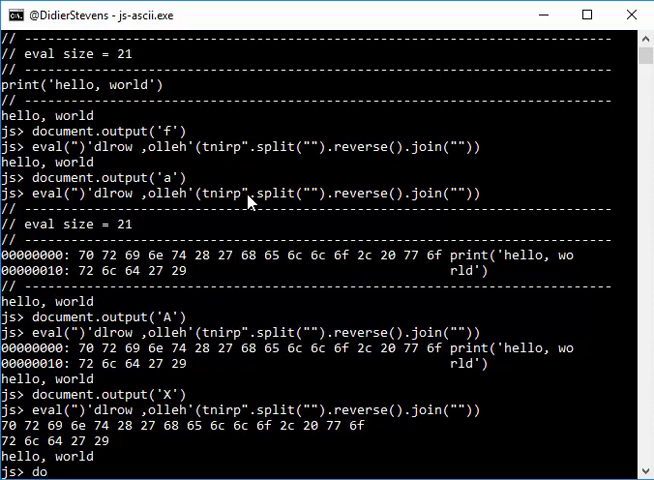
pyautogui.write('document.W')
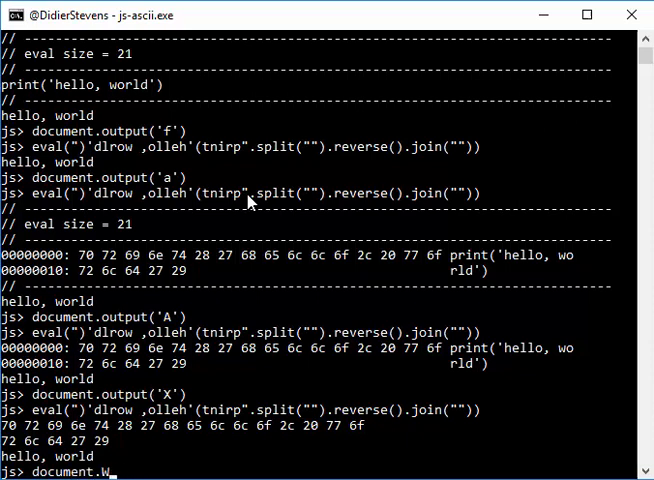
pyautogui.write('rit')
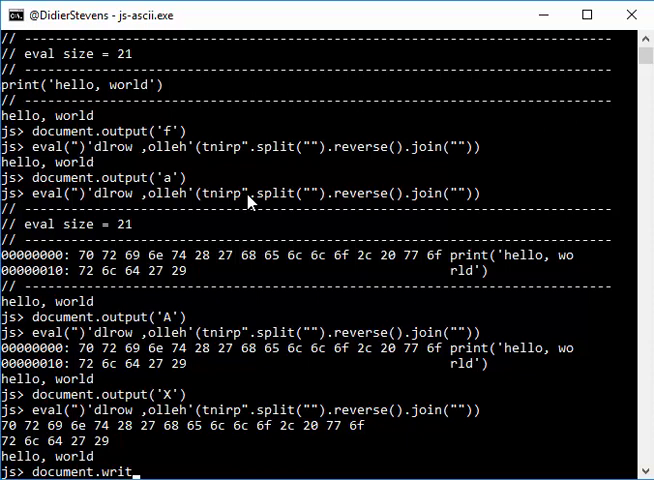
pyautogui.write('(')
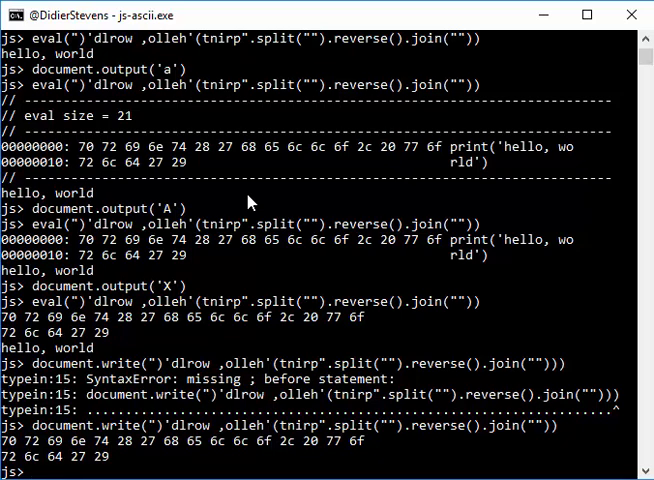
pyautogui.write("document.output('X')")
pyautogui.write('w')
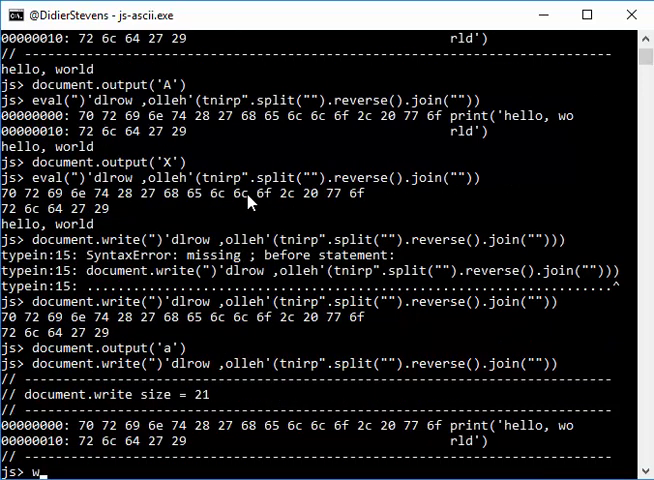
pyautogui.write('indow.')
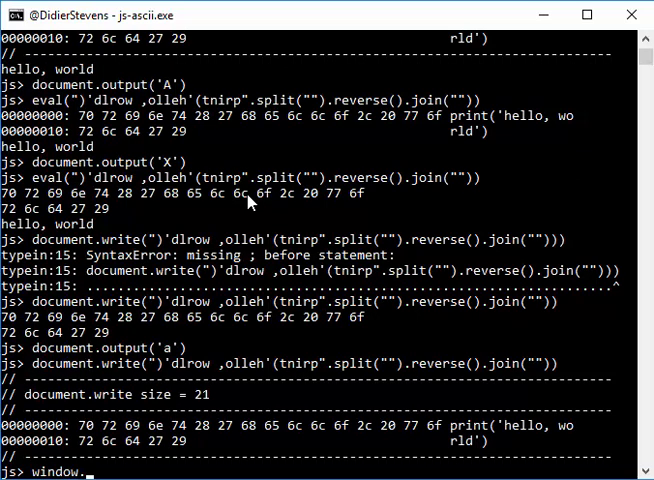
# Run window.navigate with the reversed string for a 21-byte dump, then exit via Ctrl+Z.
pyautogui.write('navi')
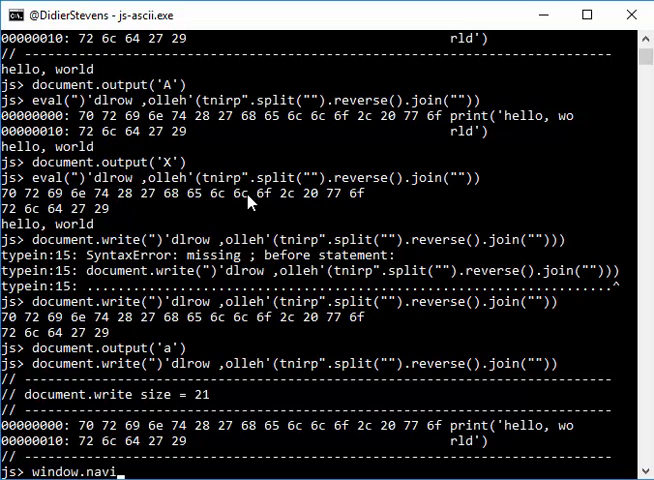
pyautogui.write('gate(")\'dlrow ,olleh\'(tnirp".split("").reverse().join("')
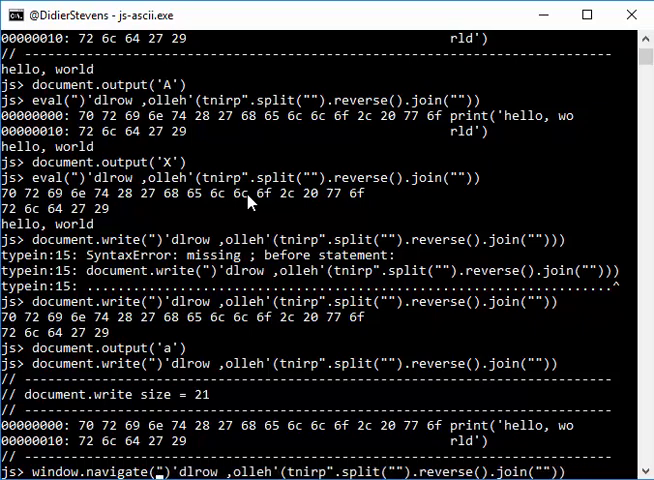
pyautogui.scroll(-3)
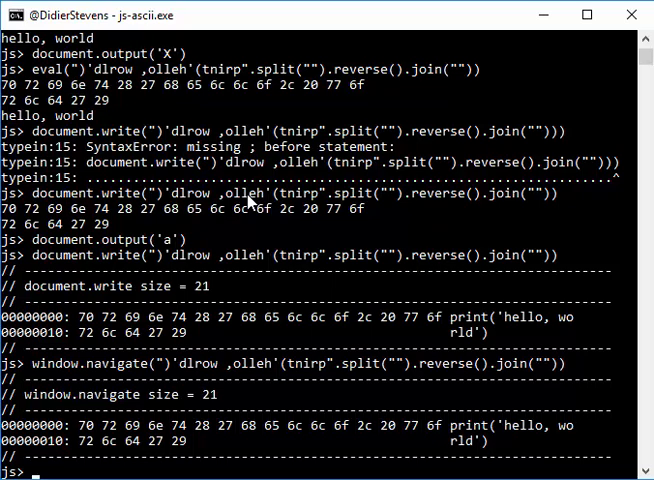
pyautogui.press('ctrl+z')
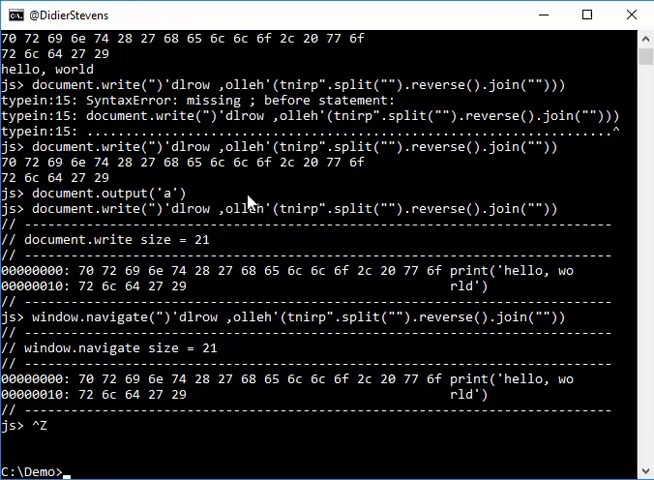
# Show demo.js with type, then pipe it into 'js-ascii.exe -' to dump and run it.
pyautogui.write('type demo.js')
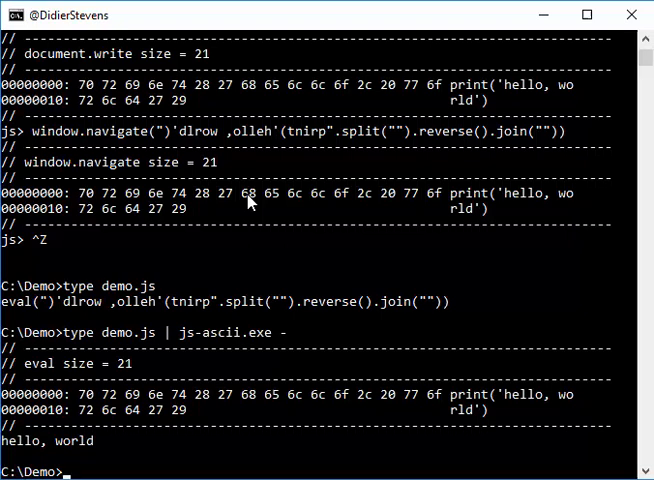
pyautogui.write('zipdump')
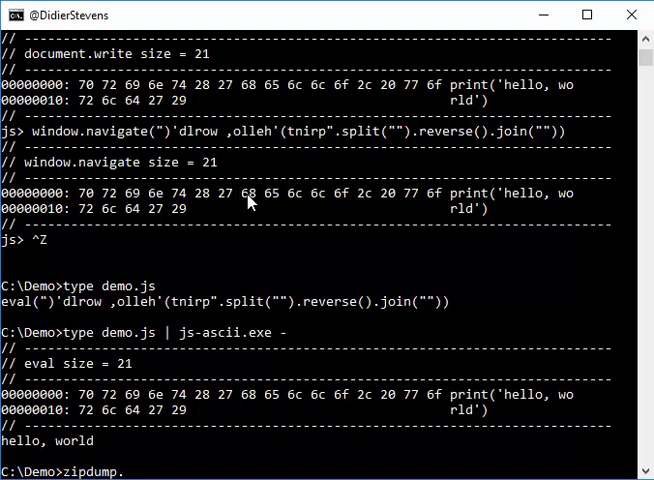
# Extract demo.js.zip with 'zipdump.py -d' and pipe the script into 'js-ascii.exe -'.
pyautogui.write('.py')
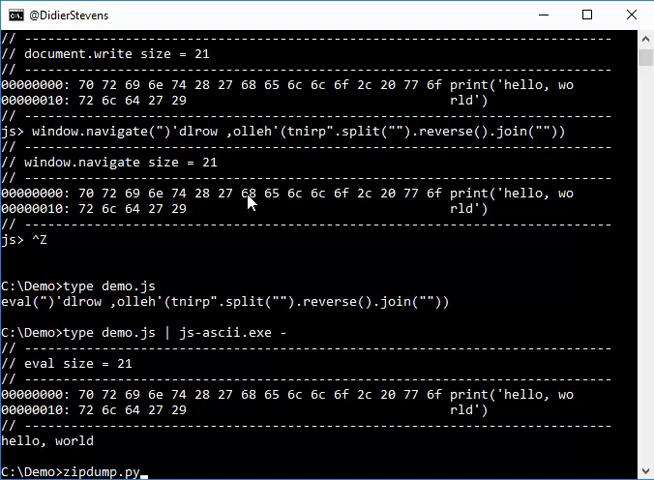
pyautogui.write('-d demo.js.')
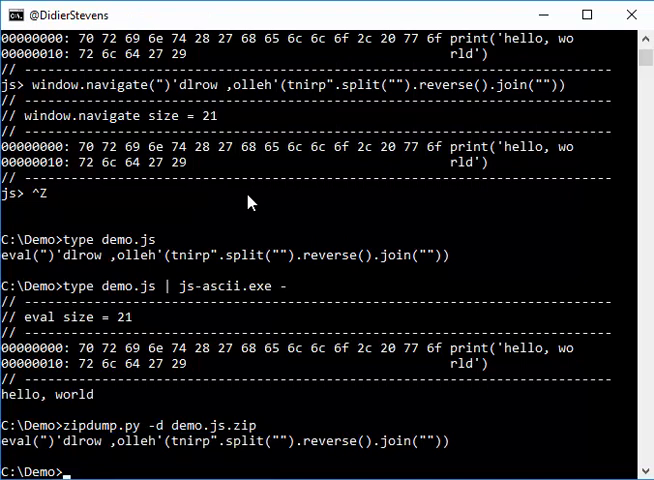
pyautogui.write('zipdump.py -d demo.js.zip')
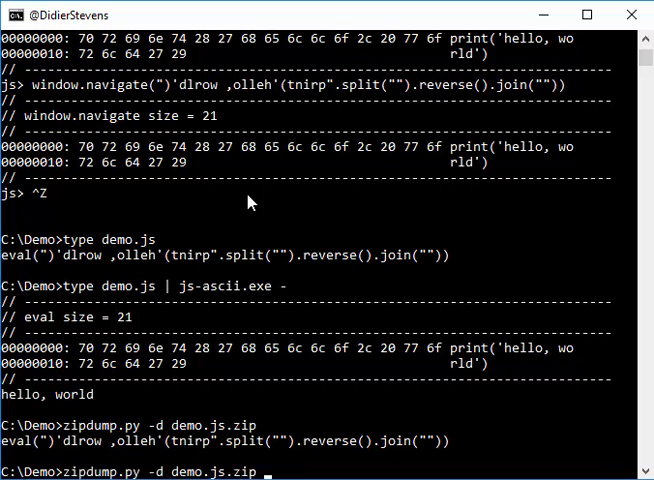
pyautogui.write('|')
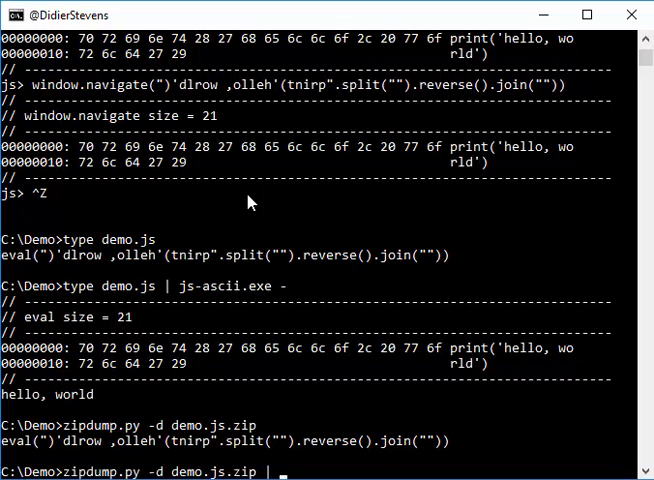
pyautogui.write('js-ascii.exe -')
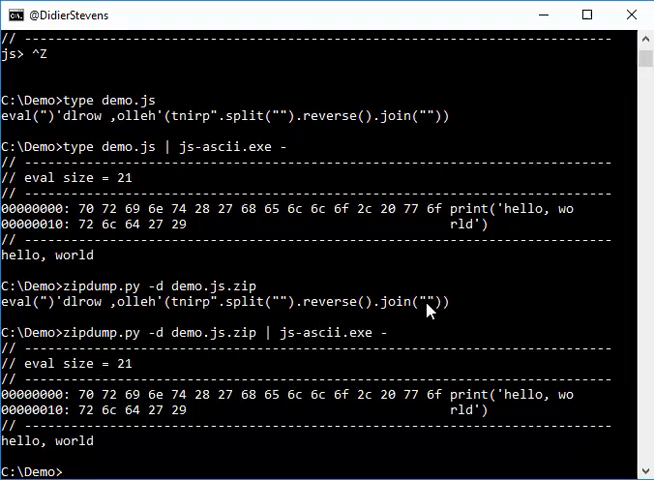
pyautogui.moveTo(462, 278)
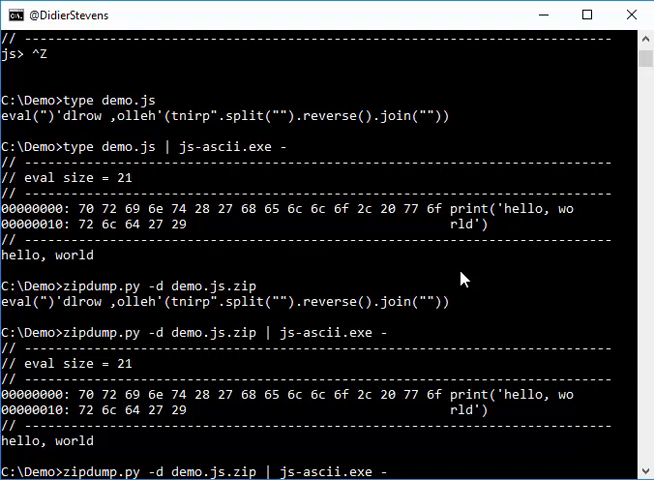
# Add -e "document.output('x')" to the zipdump.py -d demo.js.zip | js-ascii.exe pipeline without running it.
pyautogui.write('e')
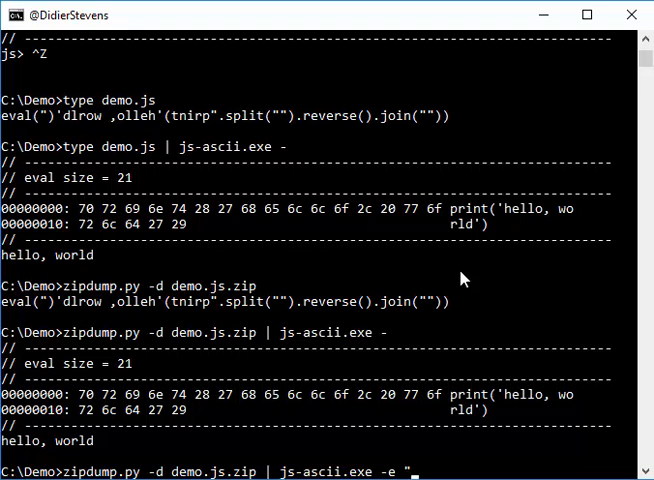
pyautogui.write('"document.o')
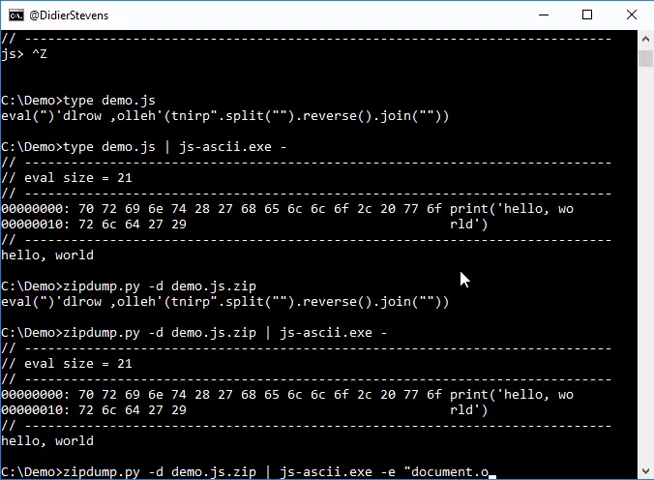
pyautogui.write("utput('")
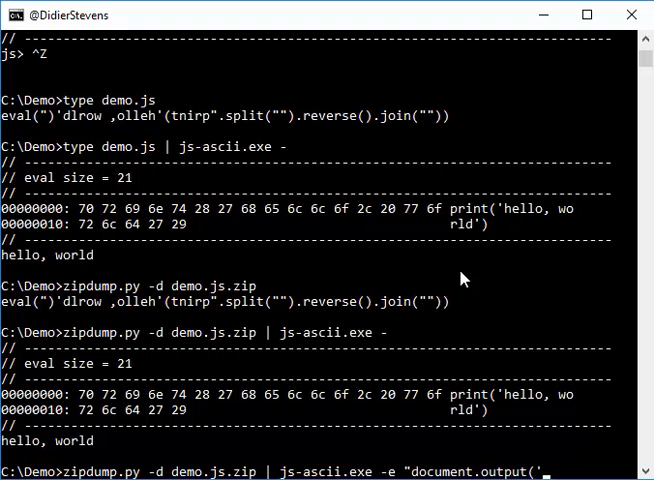
pyautogui.write("x'")
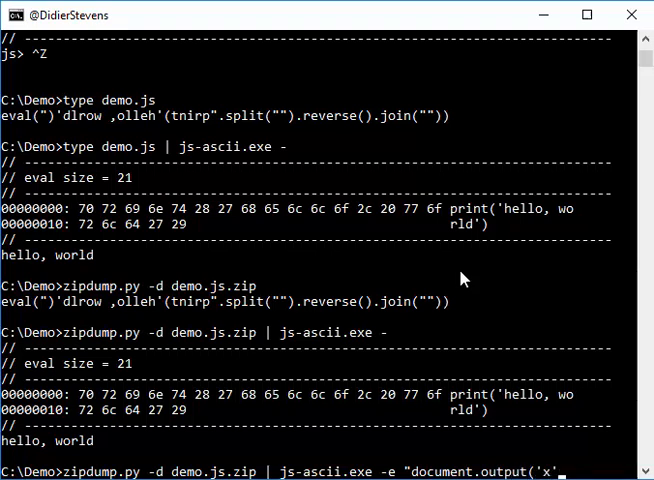
pyautogui.write('")')
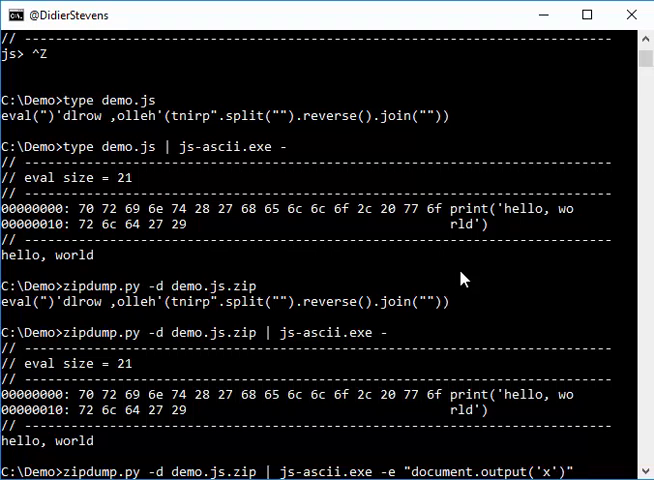